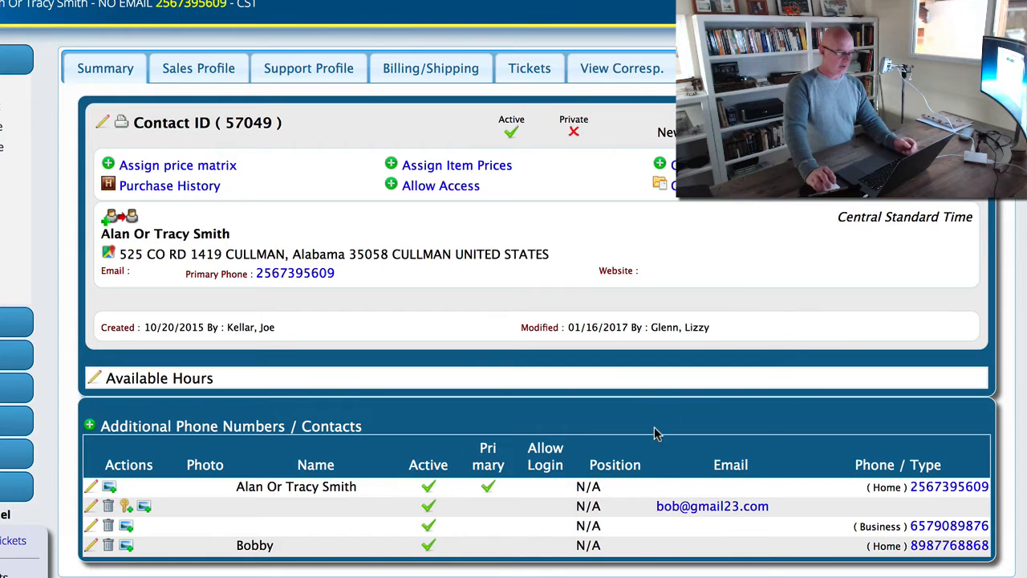
mouse_move(287, 528)
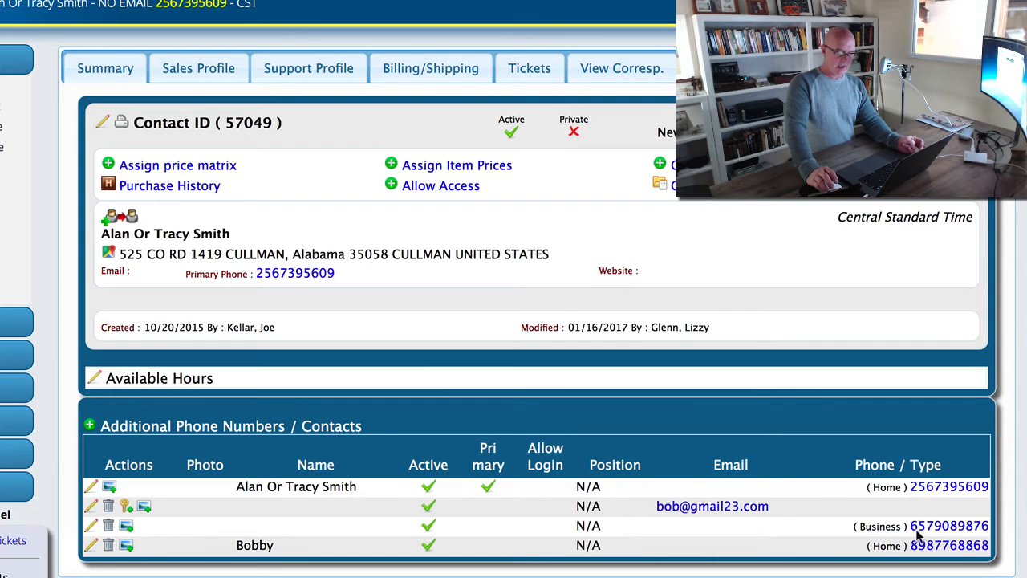
mouse_move(639, 526)
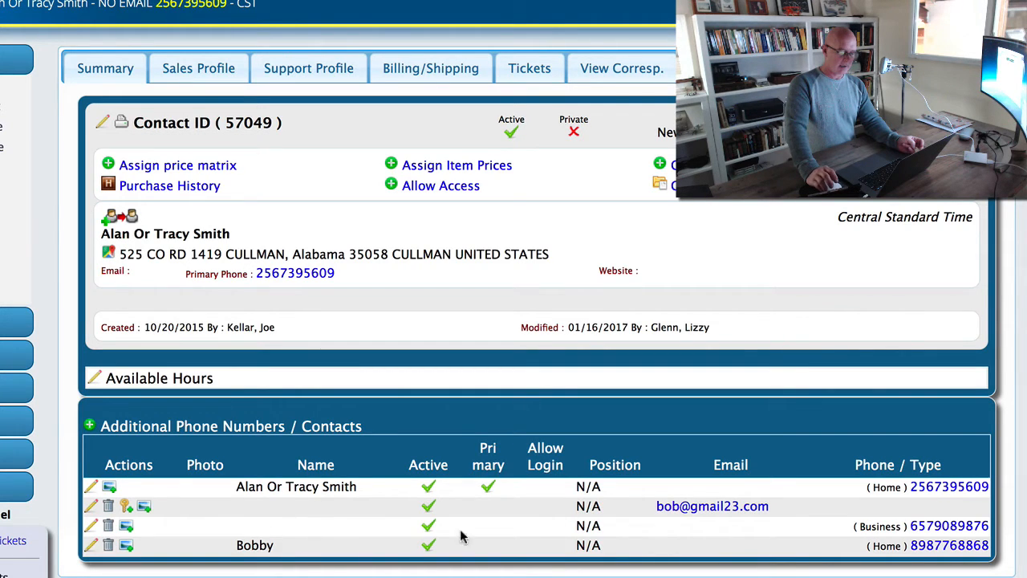
mouse_move(522, 512)
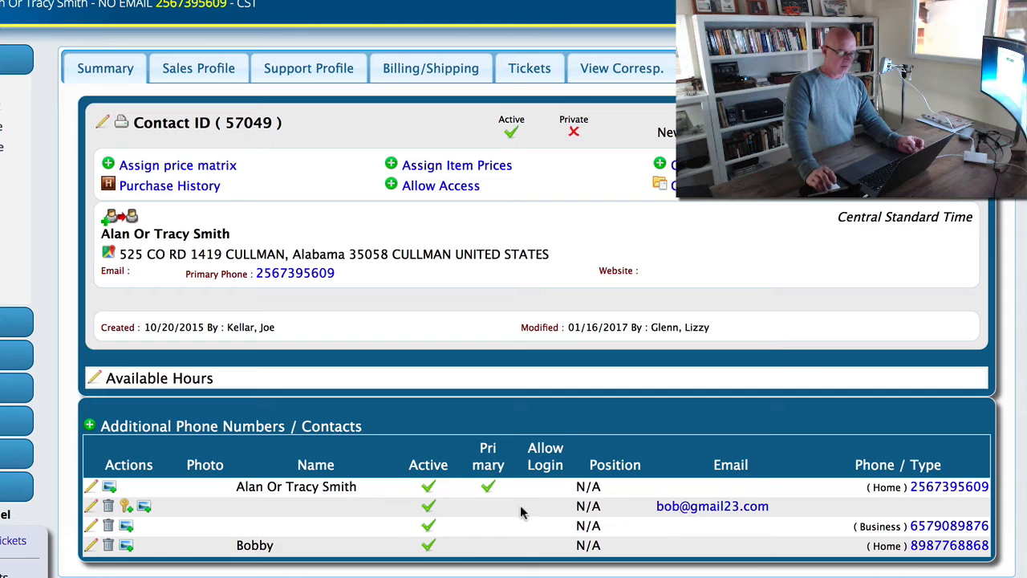
mouse_move(628, 512)
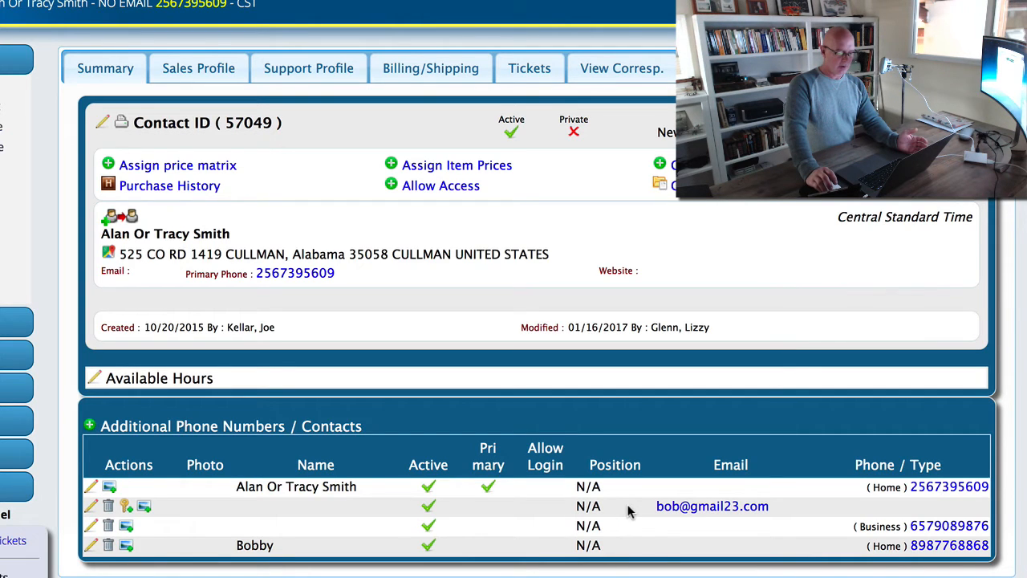
mouse_move(627, 527)
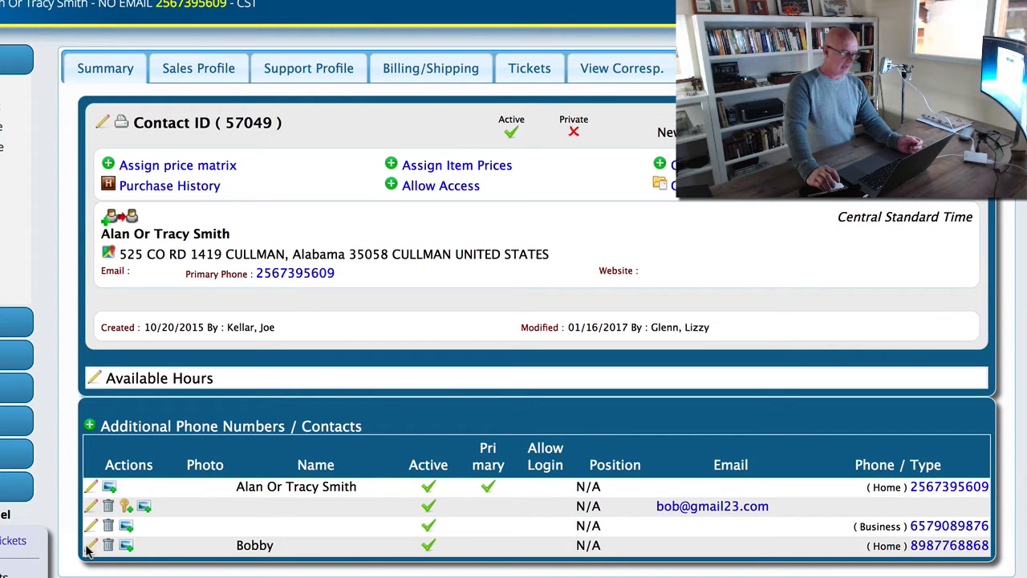
mouse_move(279, 544)
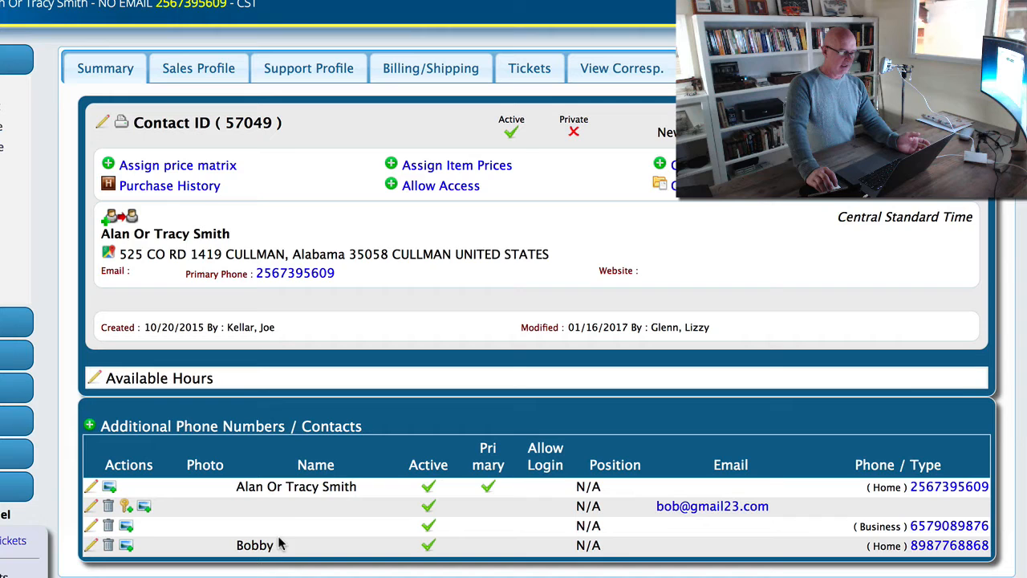
mouse_move(618, 513)
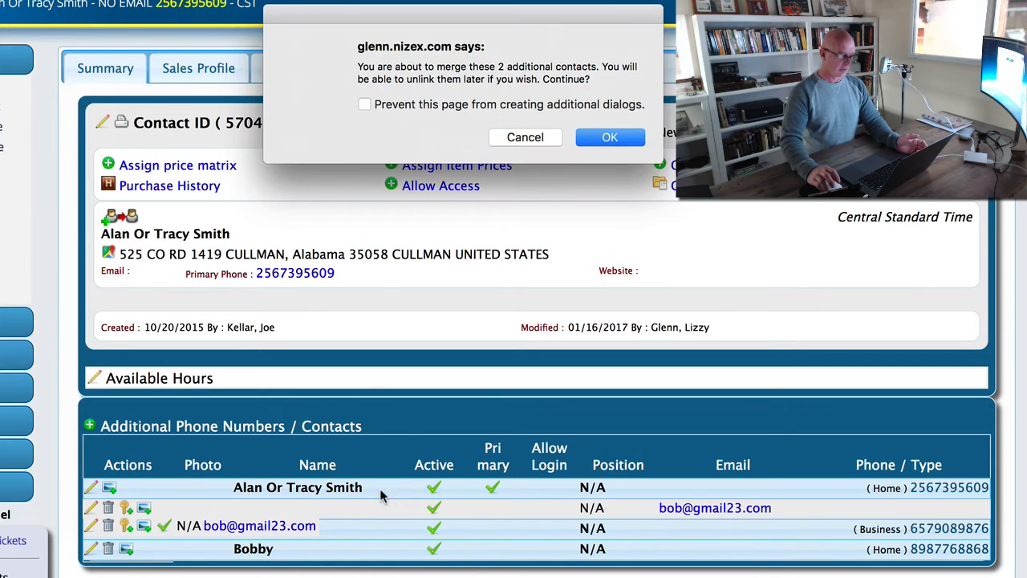
left_click(610, 136)
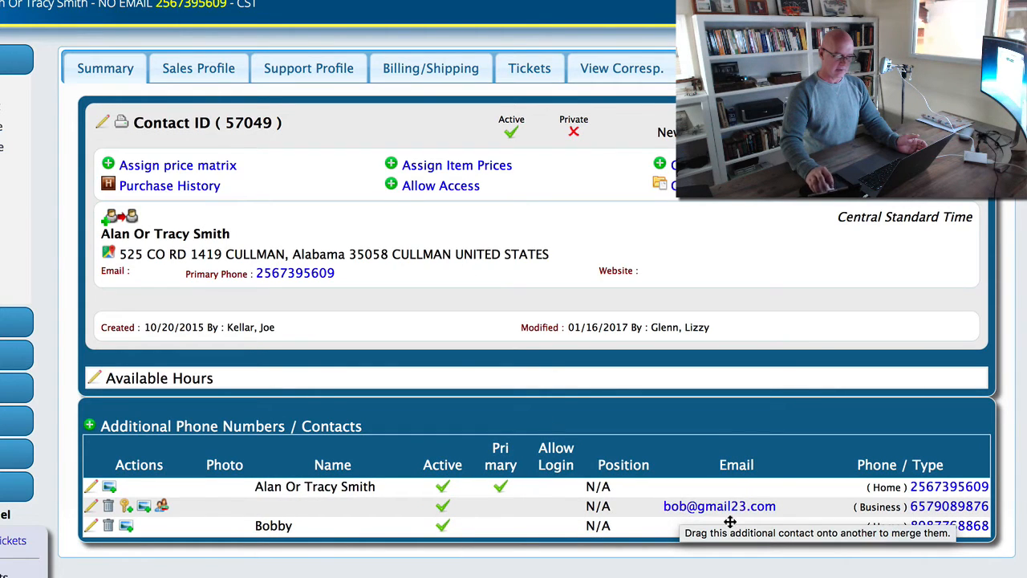
mouse_move(544, 508)
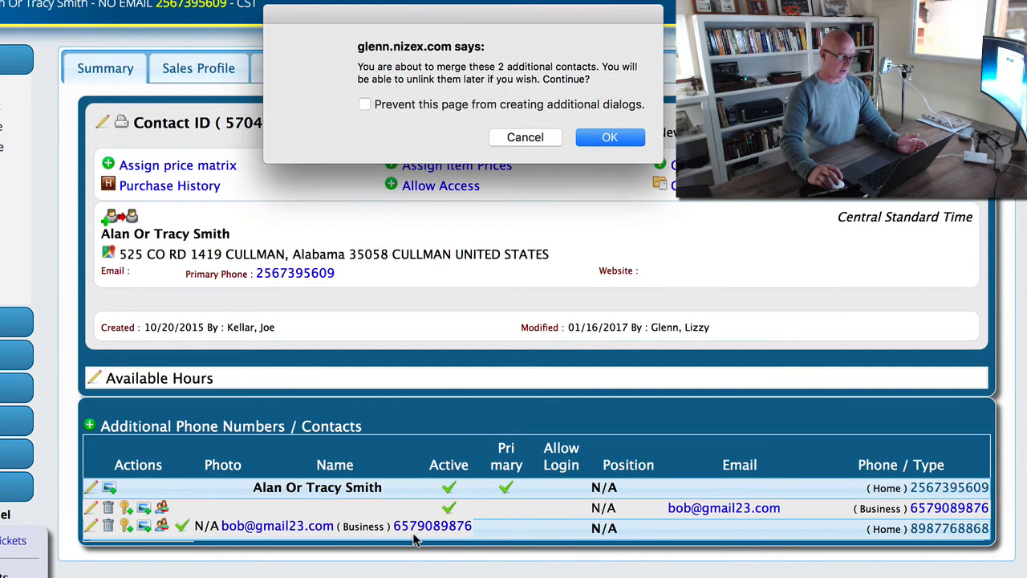
- Merge the combined contact into Bobby and open Bobby's edit form
left_click(609, 136)
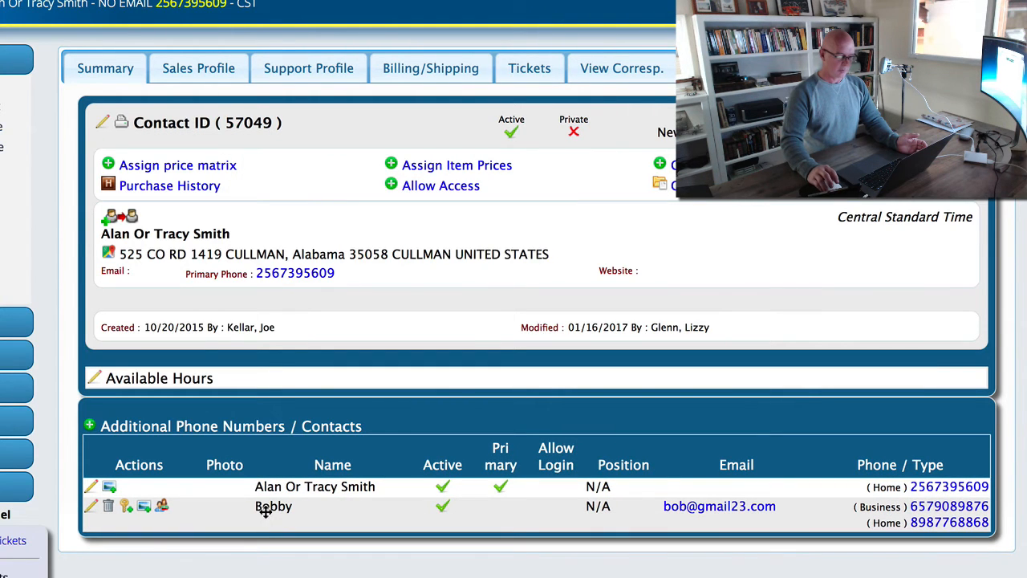
mouse_move(720, 506)
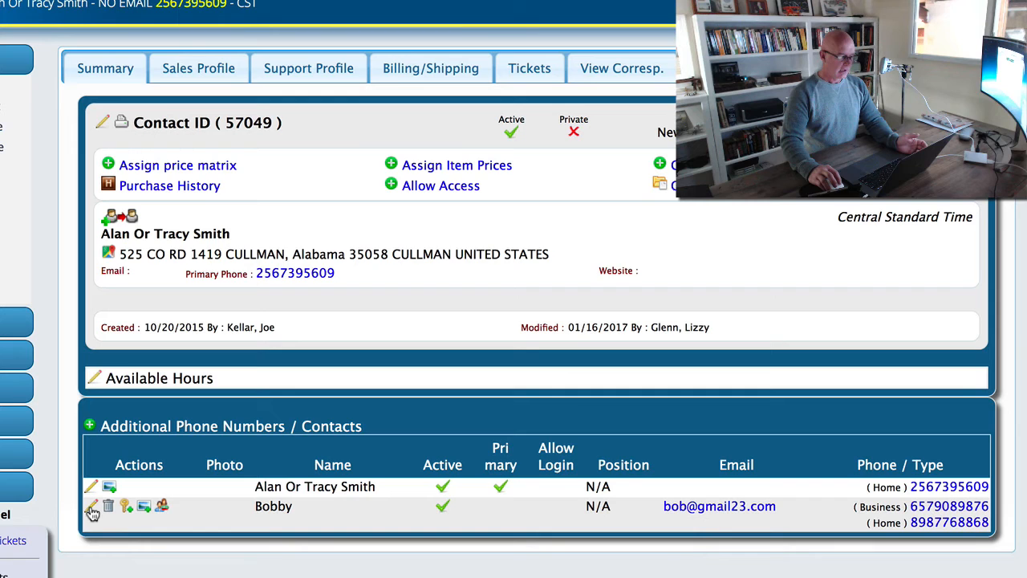
left_click(91, 504)
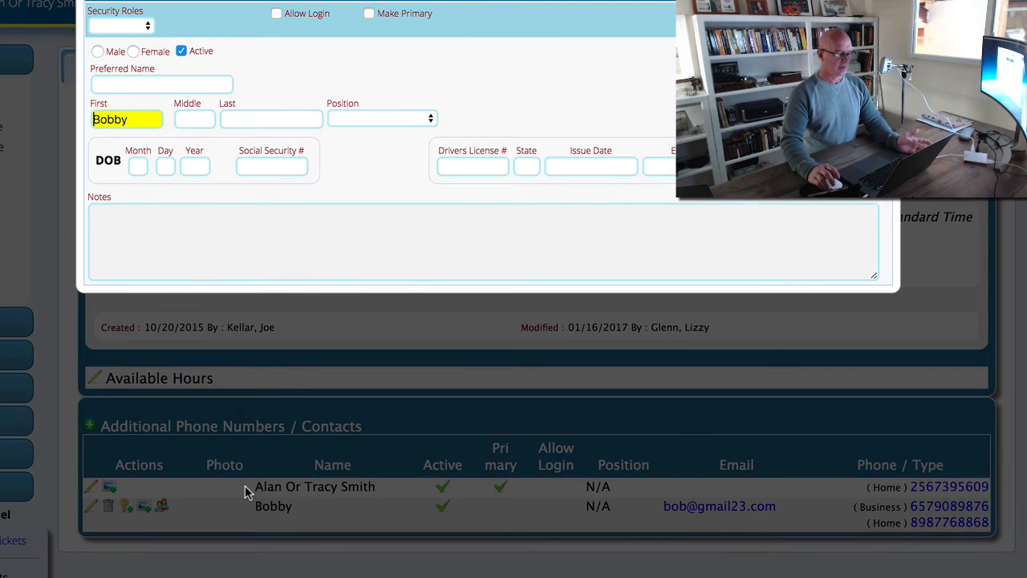